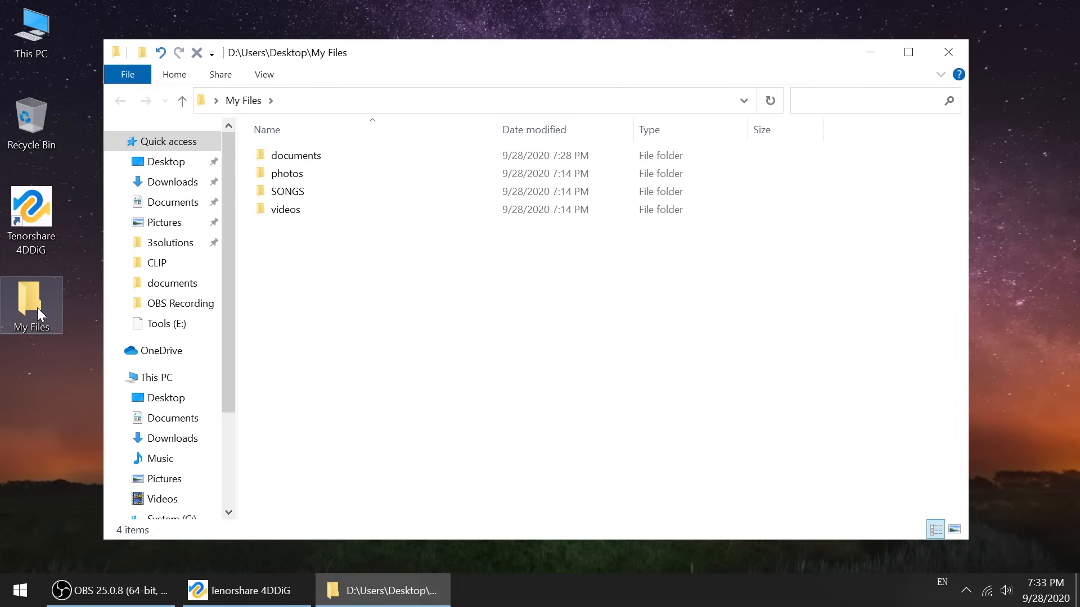
# - Browse the documents and videos folders in My Files, previewing the YouTube rankings presentation
pyautogui.doubleClick(295, 155)
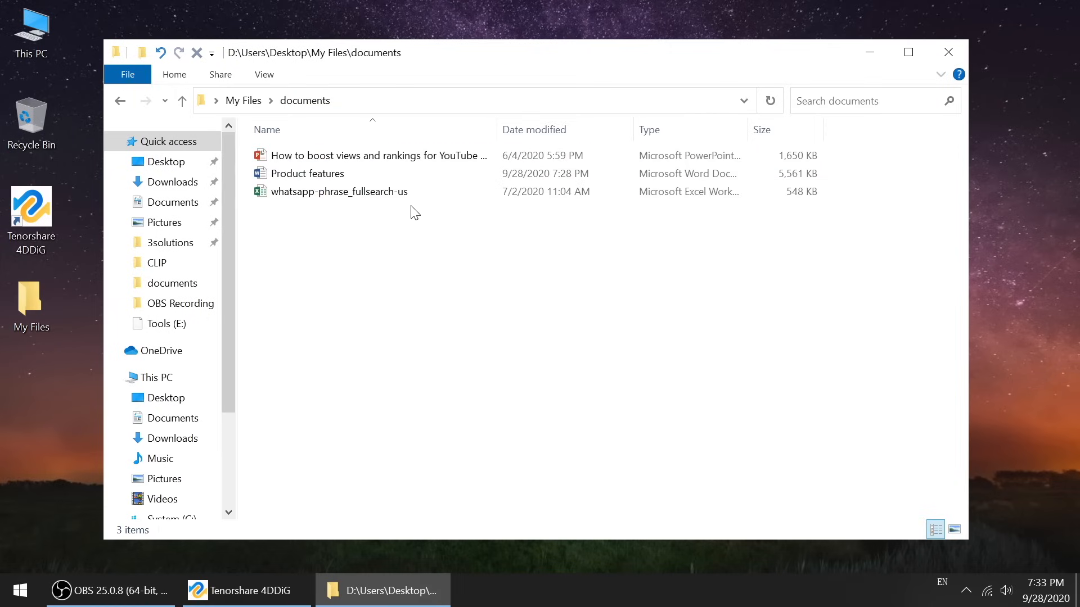
pyautogui.doubleClick(377, 155)
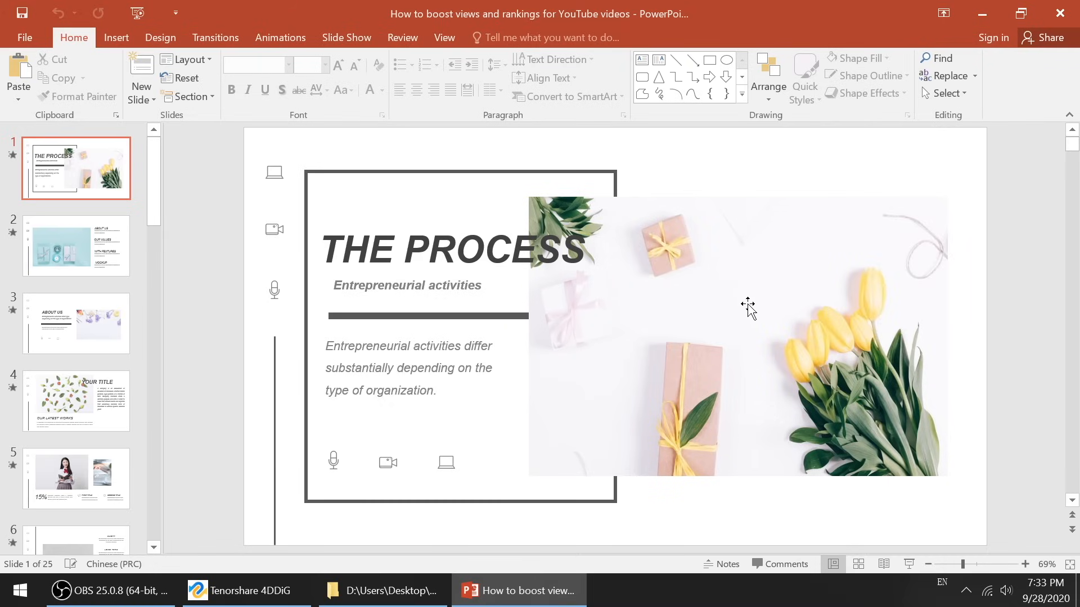
pyautogui.click(383, 591)
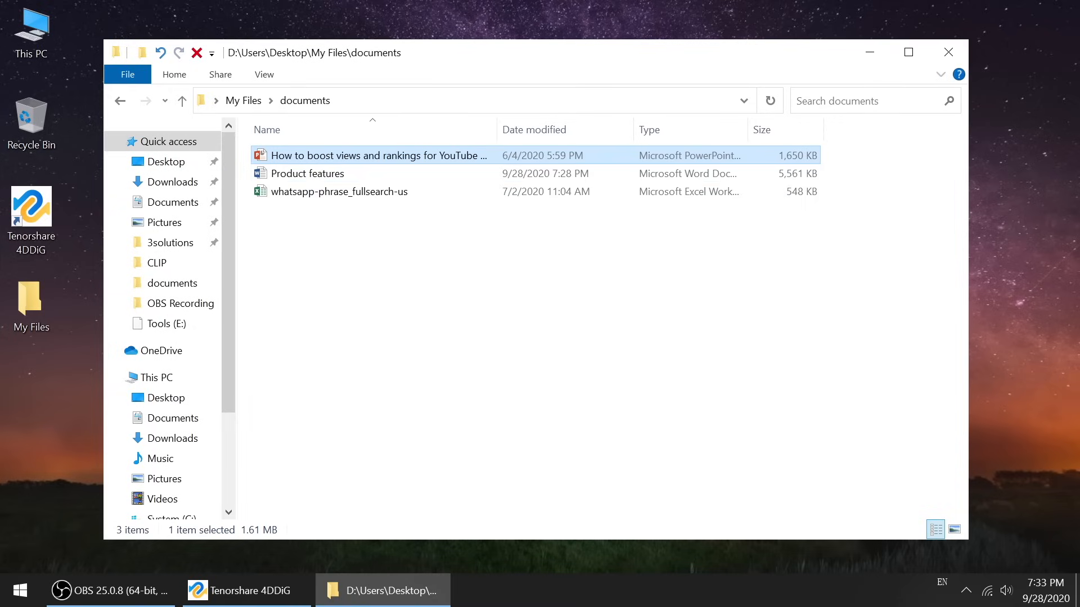
pyautogui.doubleClick(306, 172)
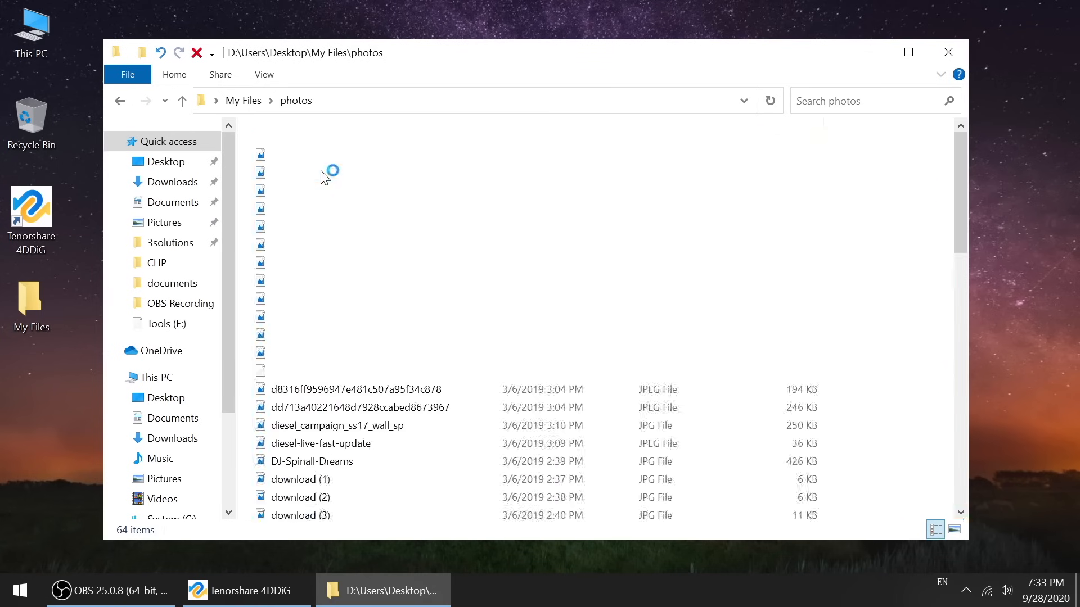
pyautogui.click(182, 101)
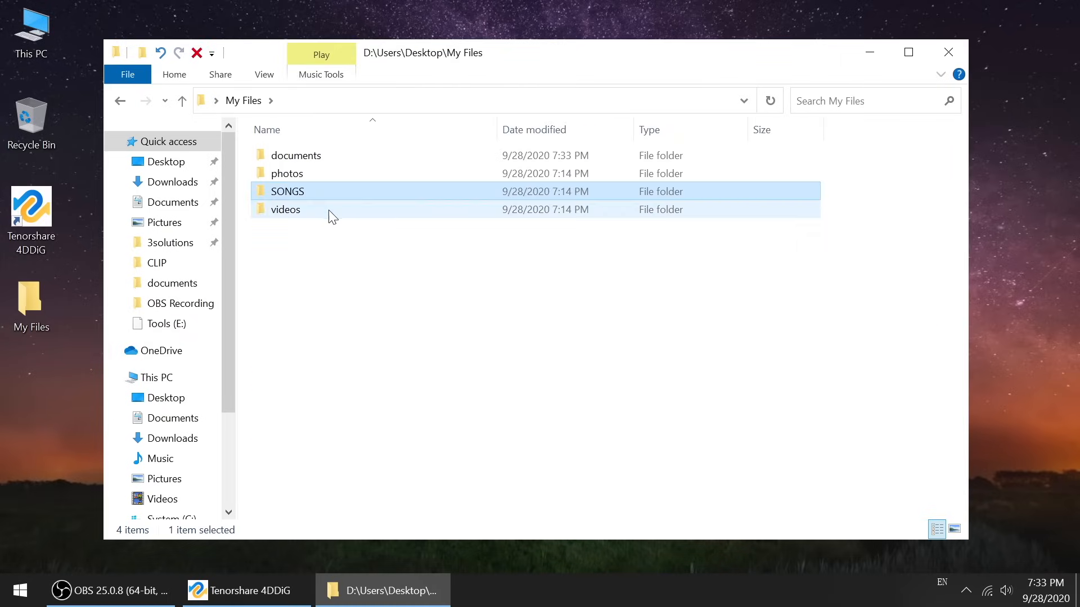
pyautogui.doubleClick(285, 210)
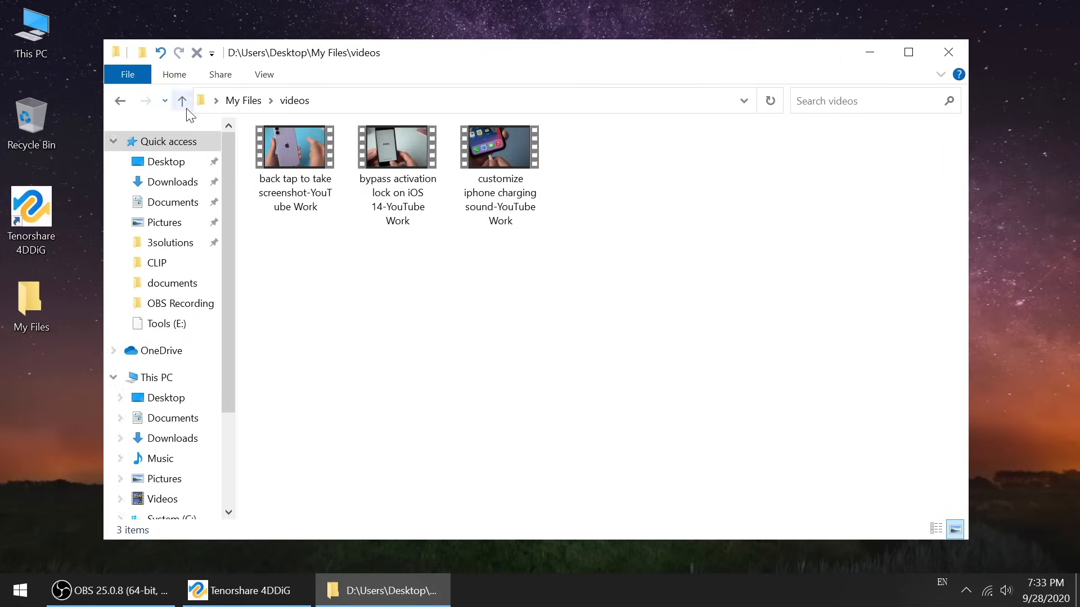
pyautogui.click(183, 101)
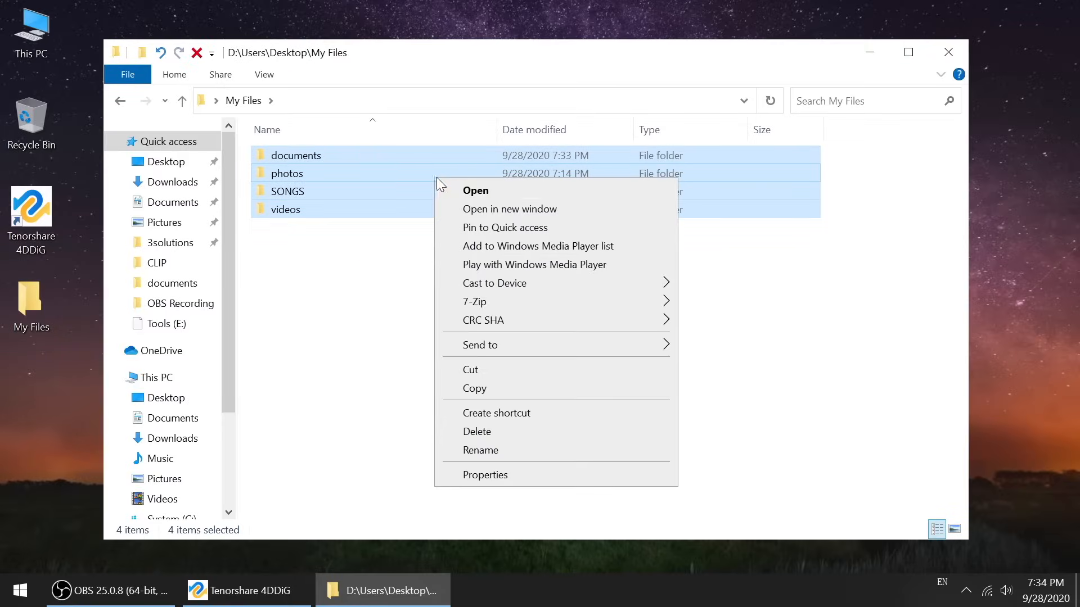
pyautogui.moveTo(513, 432)
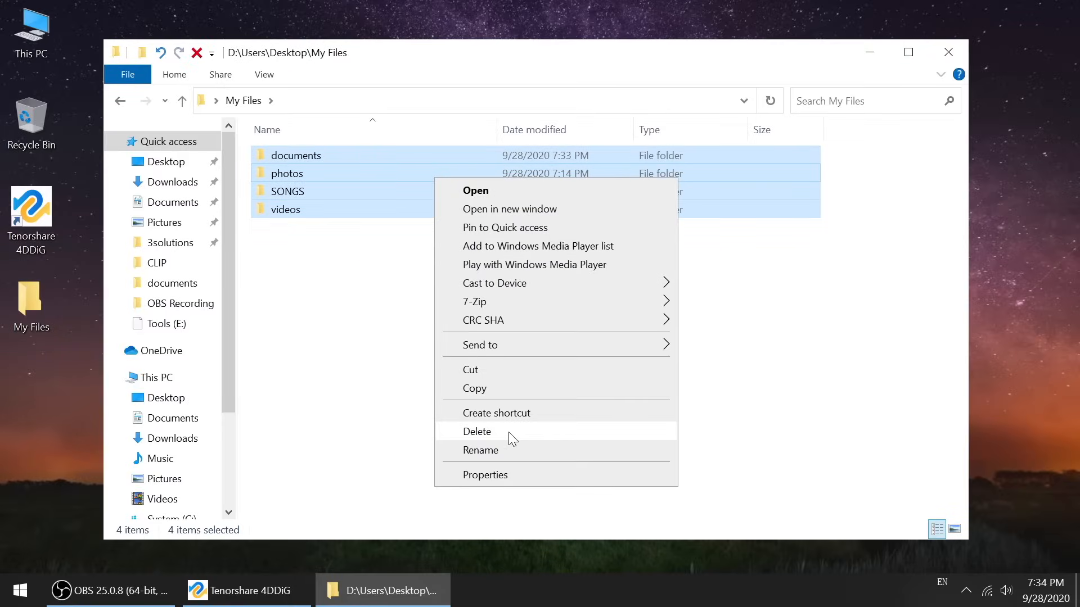
# - Move the four selected folders to the Recycle Bin and close the empty My Files window
pyautogui.click(477, 431)
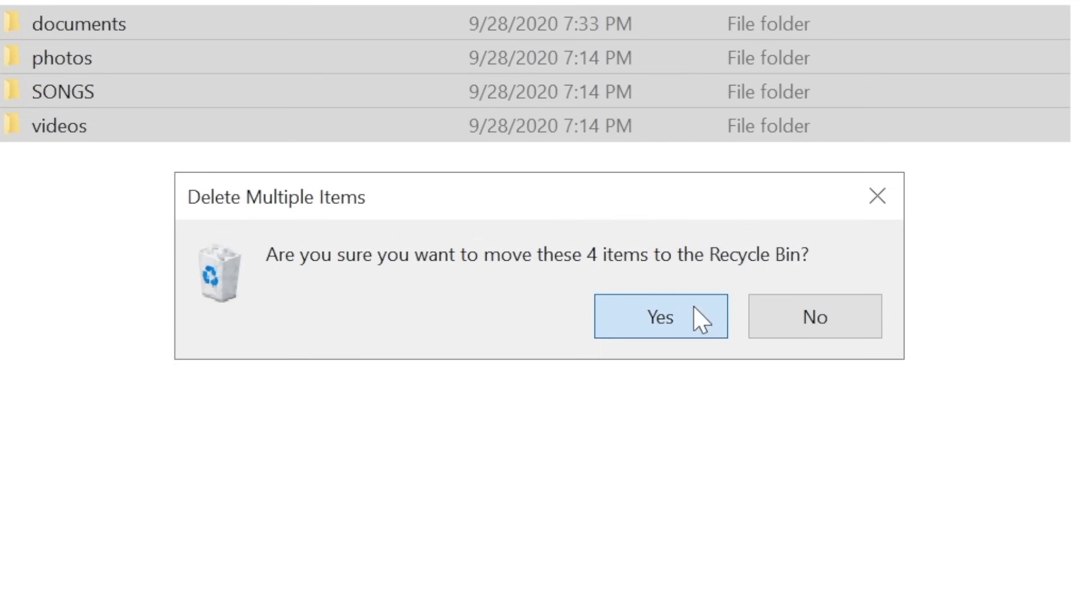
pyautogui.click(659, 317)
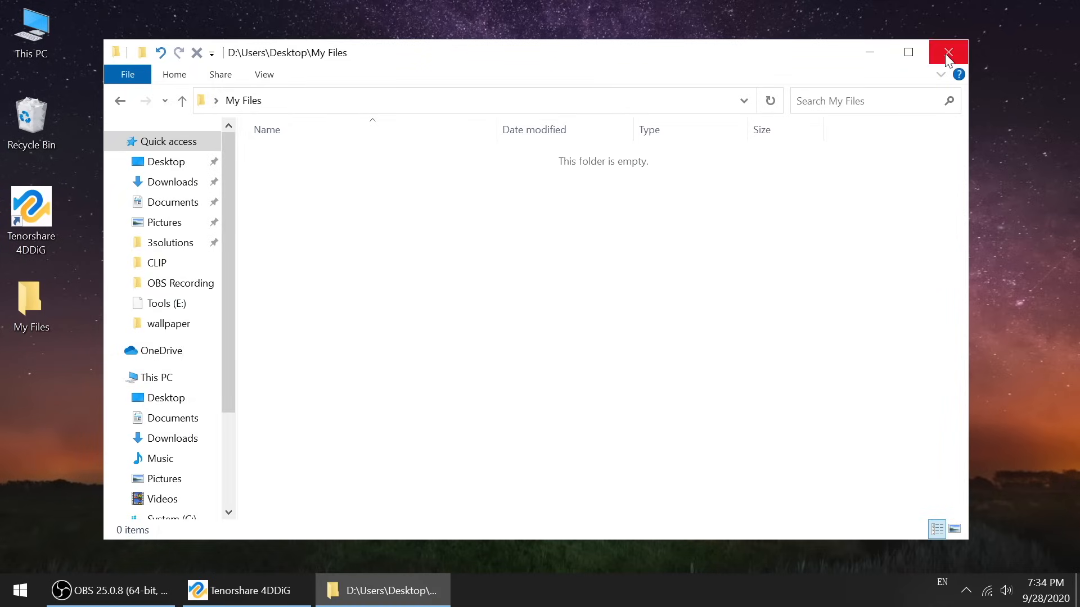
pyautogui.click(948, 52)
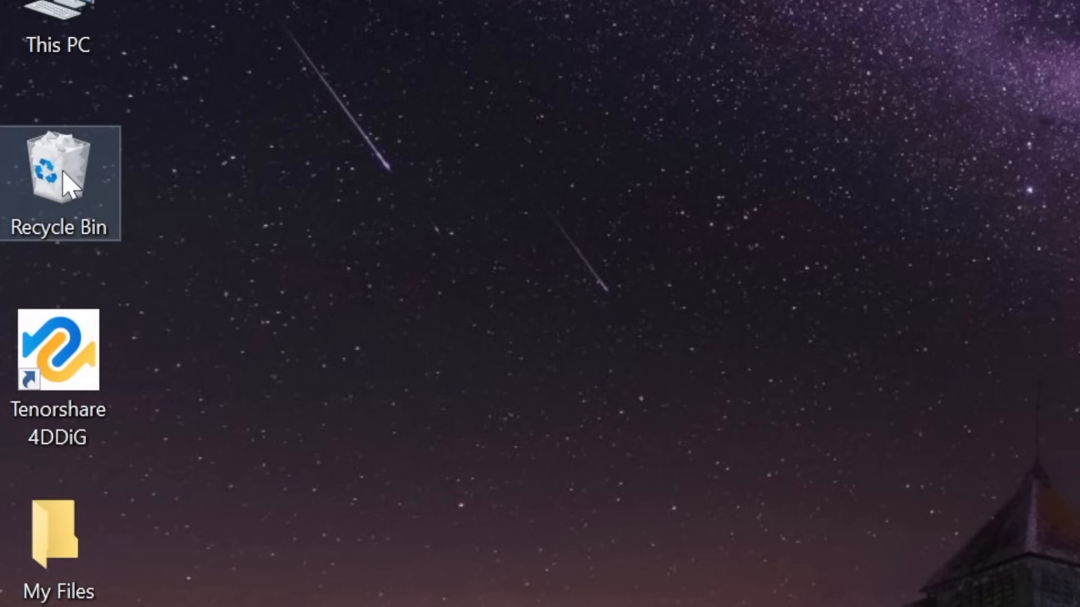
# - Open the Recycle Bin and permanently delete the four folders, confirming with Yes
pyautogui.doubleClick(59, 183)
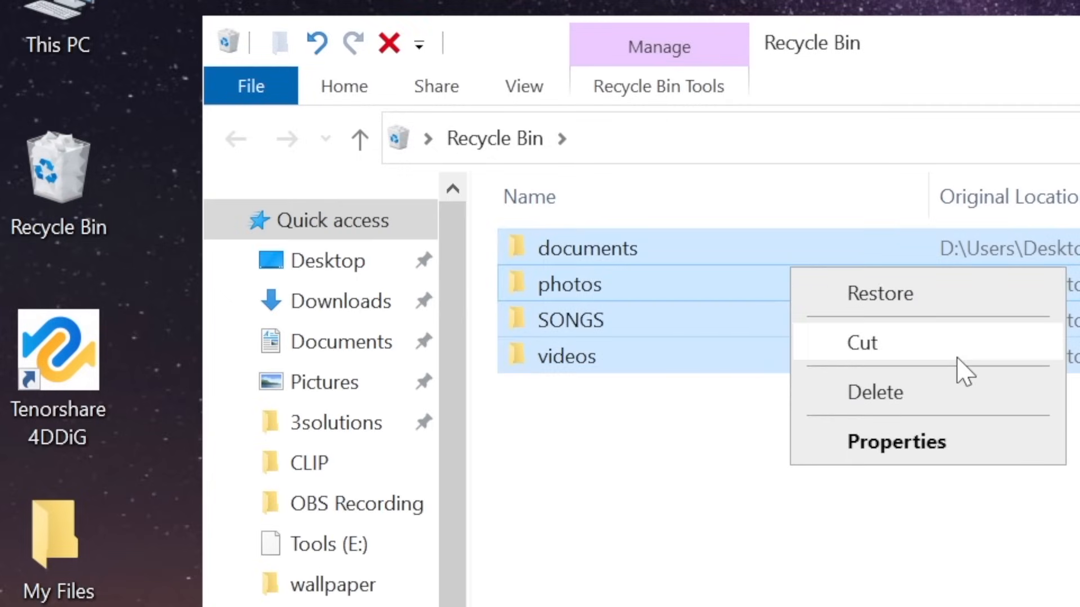
pyautogui.click(874, 392)
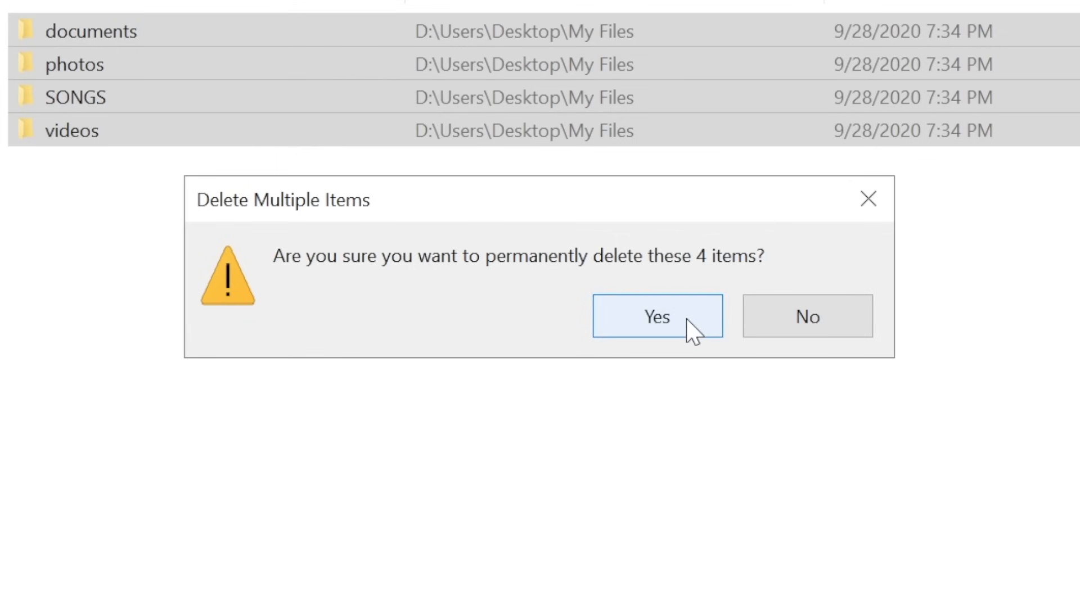
pyautogui.click(657, 316)
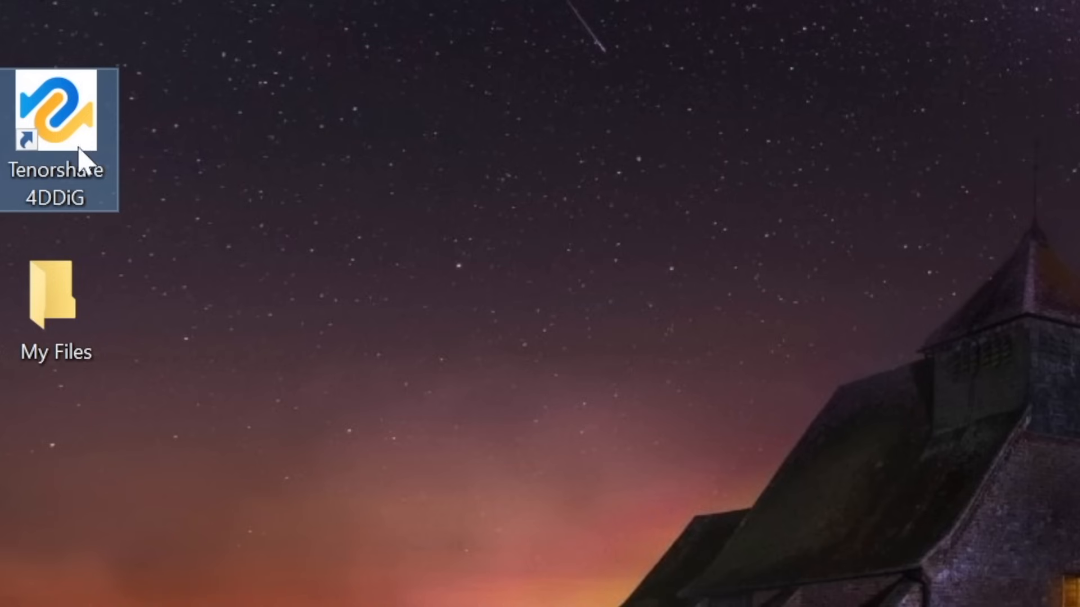
# - Launch 4DDiG, accept the chosen file types, select Media (D:) and start the scan
pyautogui.doubleClick(56, 114)
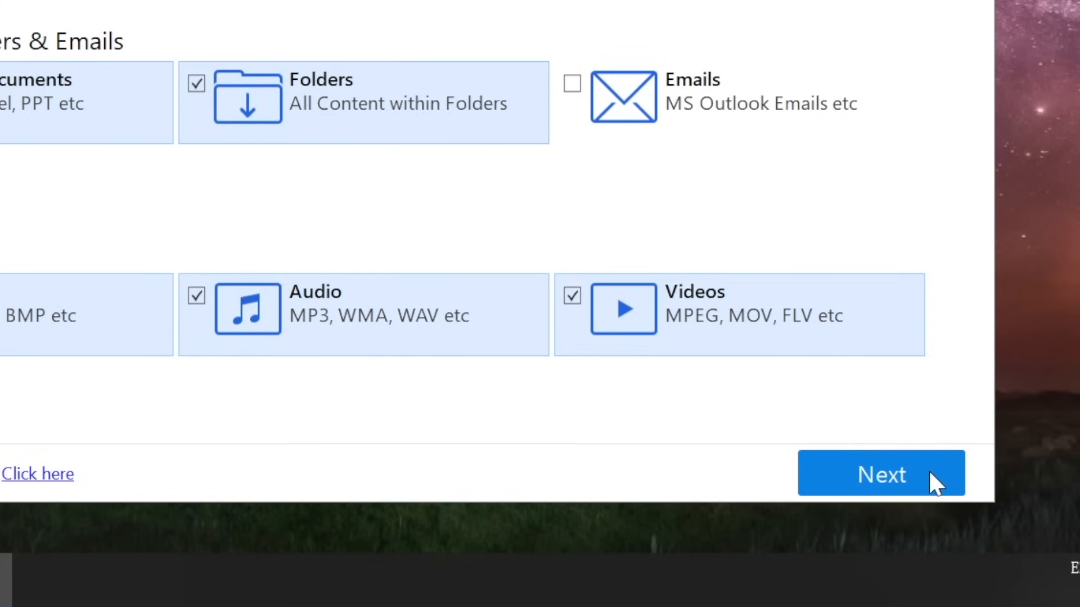
pyautogui.click(880, 473)
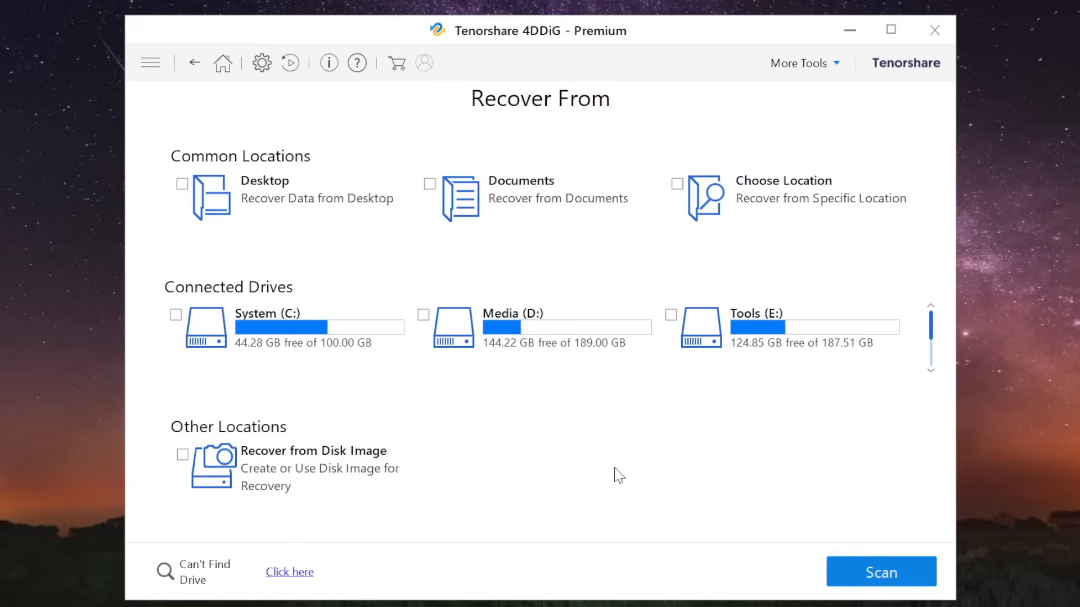
pyautogui.click(182, 184)
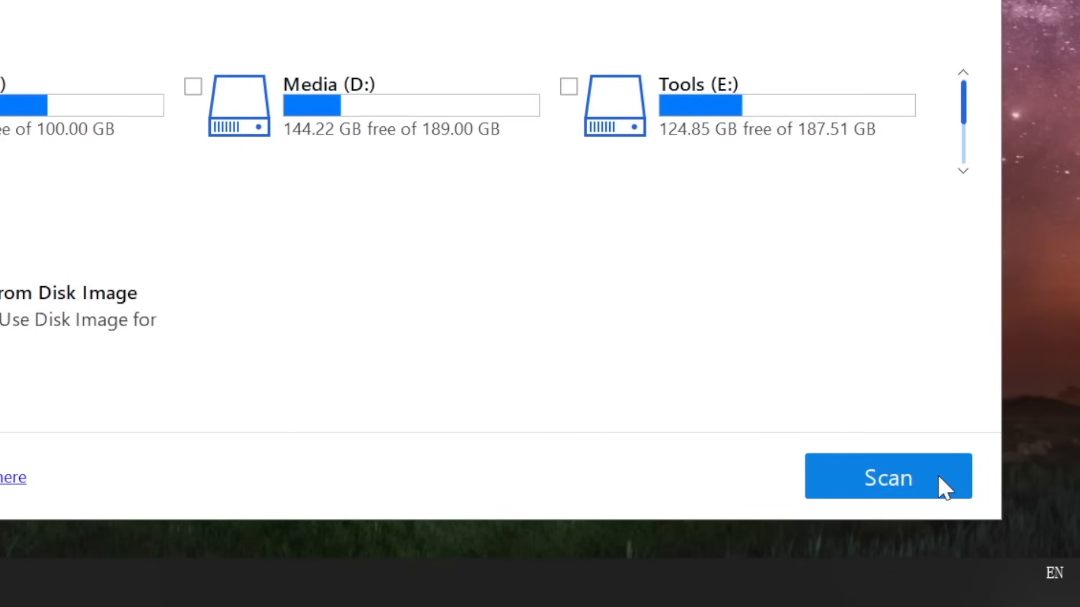
pyautogui.click(887, 476)
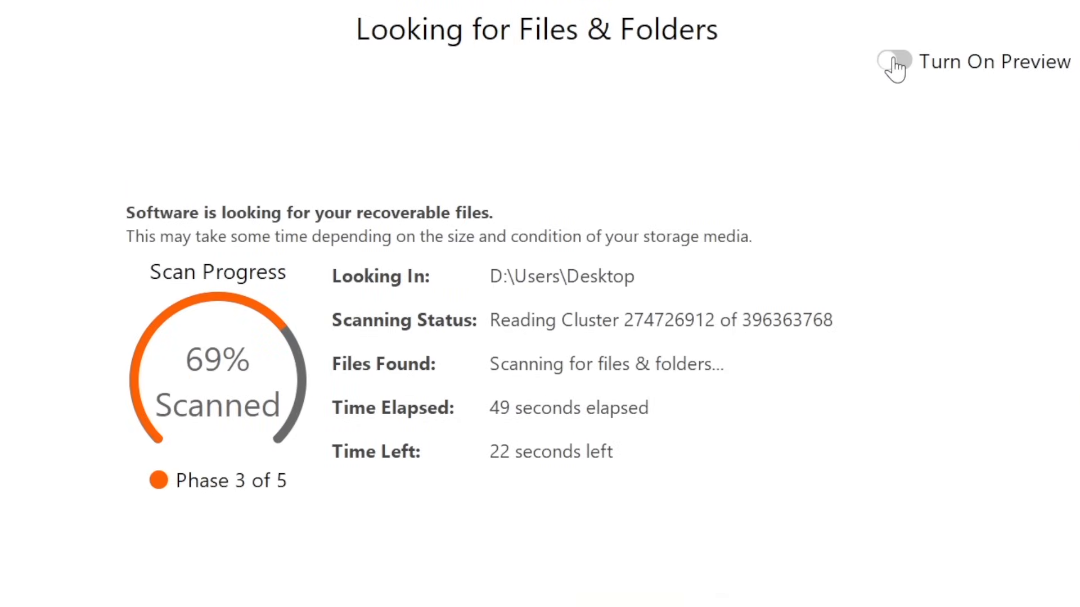
# - Turn on file preview once the scan finds 2566 files in 115 folders
pyautogui.click(892, 61)
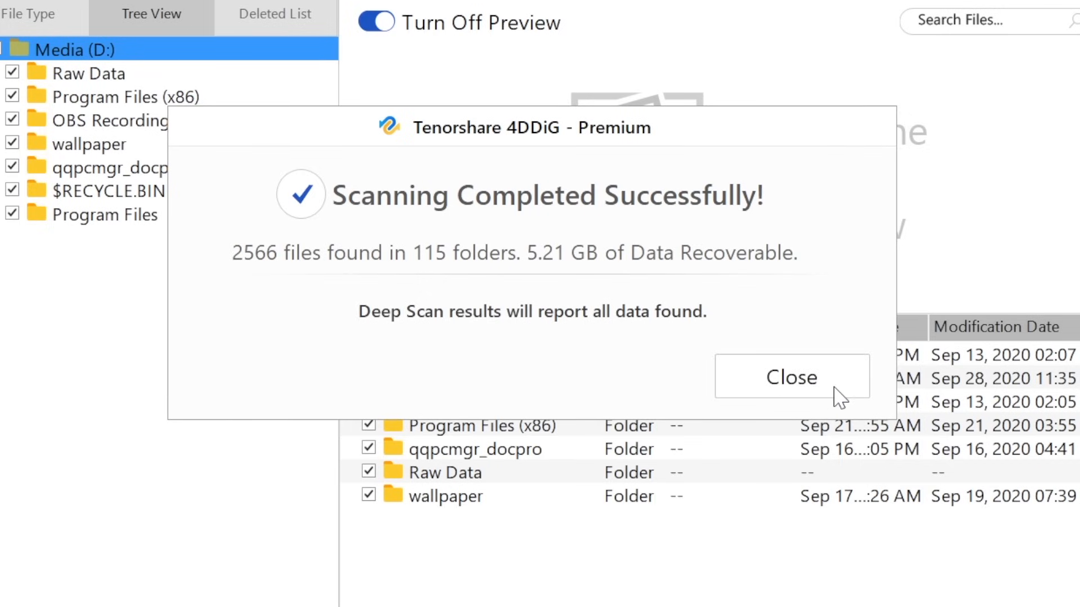
# - Expand $RECYCLE.BIN, browse $RPPCWN2 and $RWUWCXX, and keep only those folders marked (304.80 MB)
pyautogui.click(791, 377)
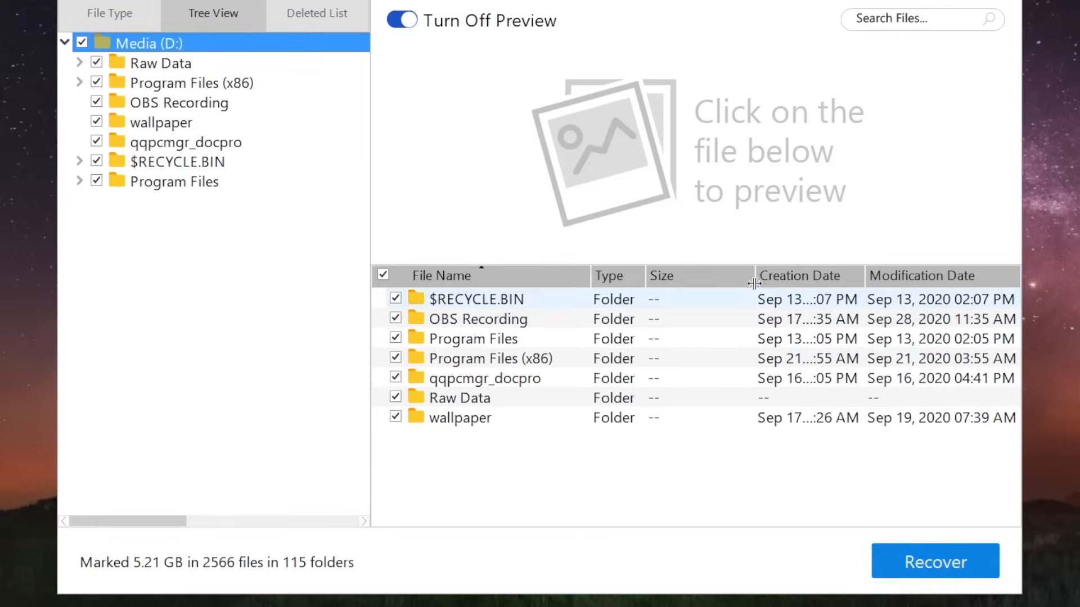
pyautogui.click(176, 162)
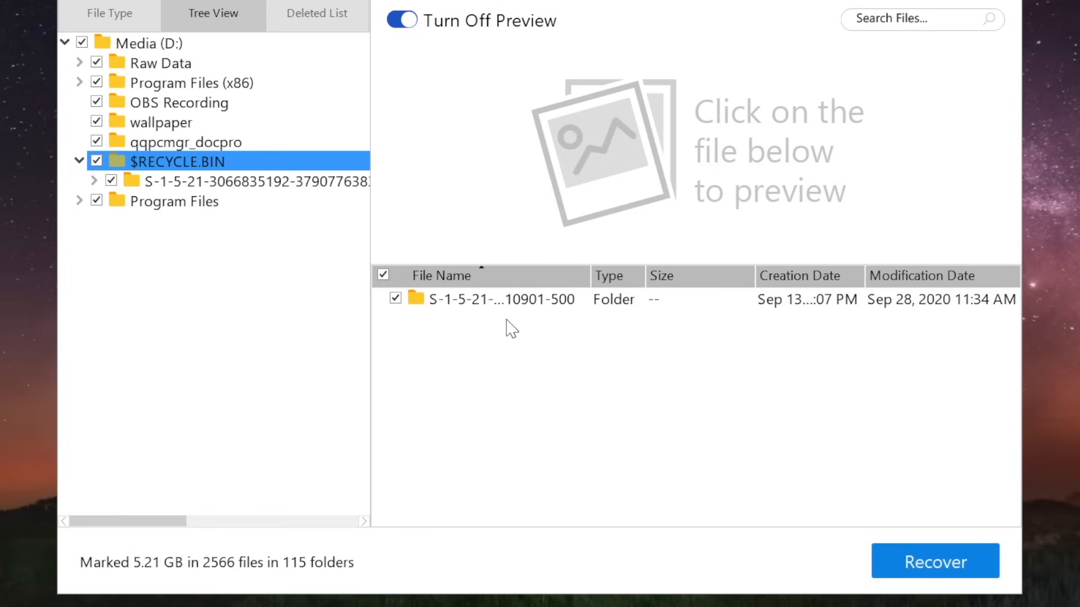
pyautogui.click(94, 181)
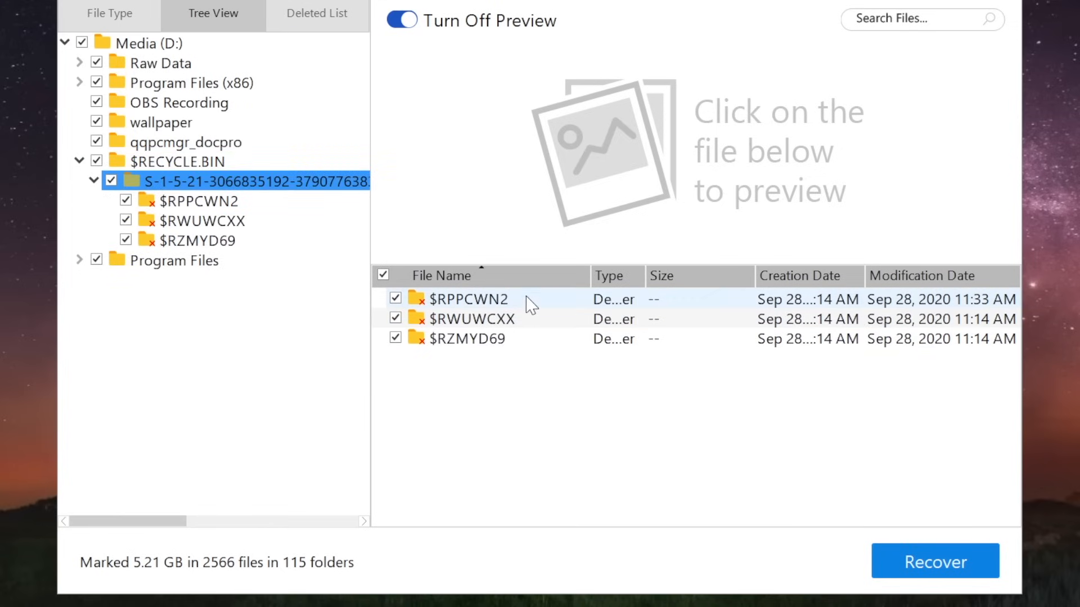
pyautogui.click(200, 201)
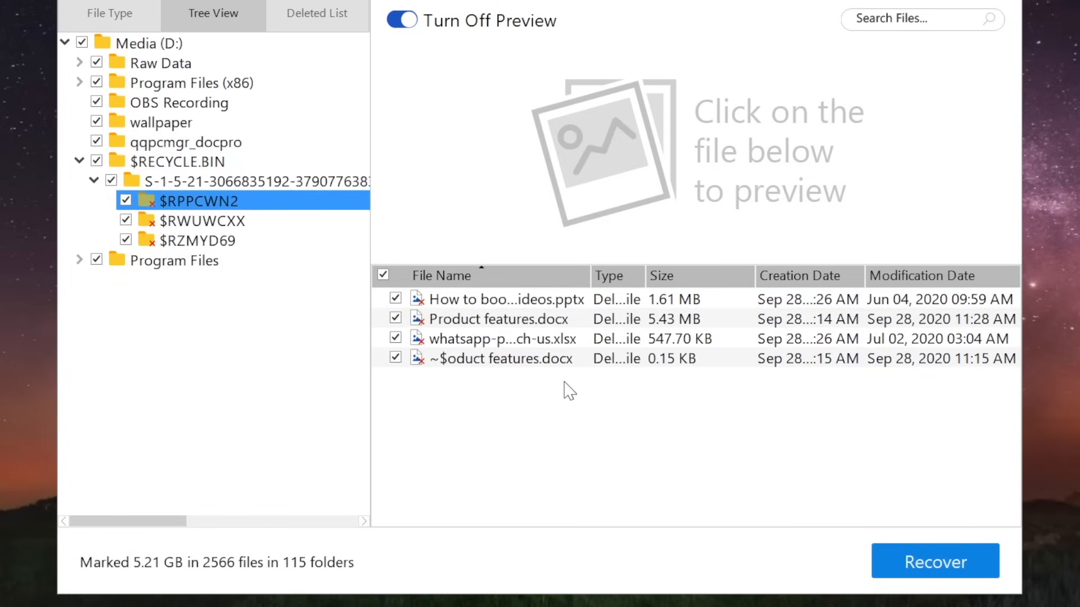
pyautogui.click(208, 220)
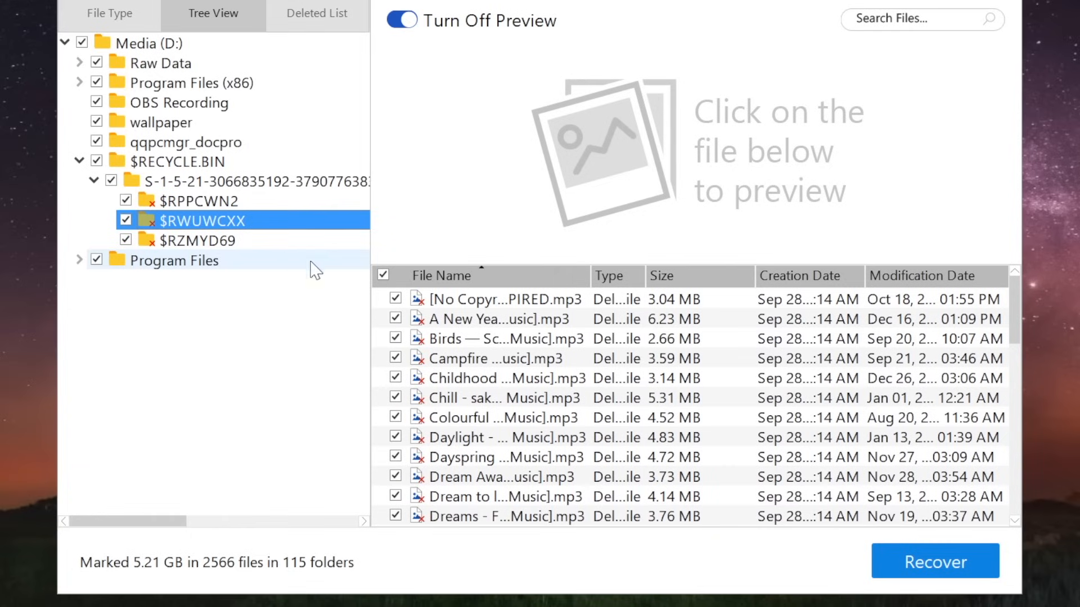
pyautogui.click(503, 299)
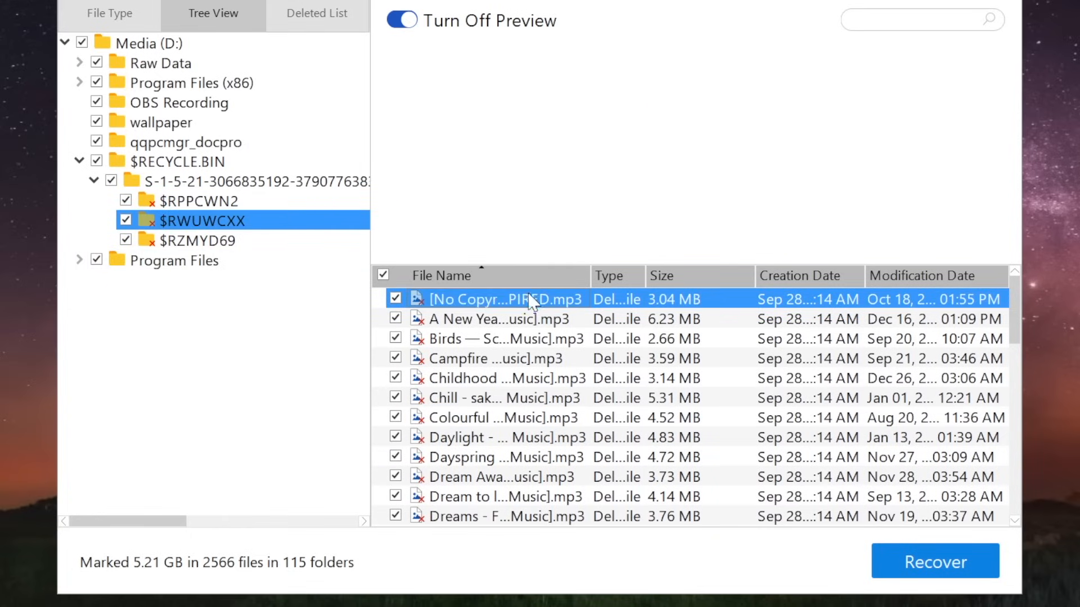
pyautogui.click(200, 240)
pyautogui.write('chill')
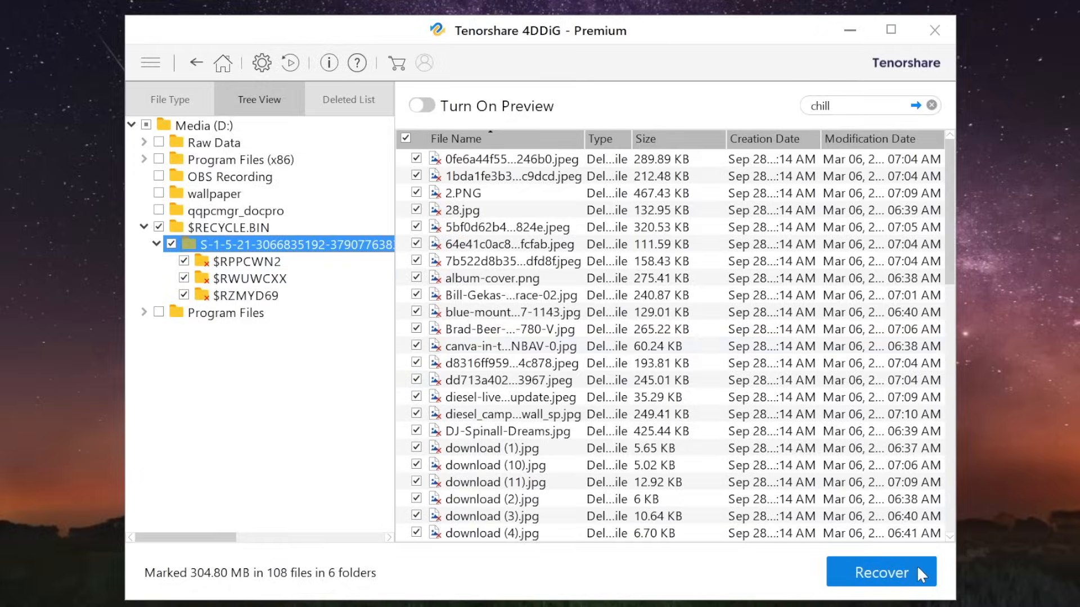
# - Recover the marked files into E:\Recovered Files and start saving
pyautogui.click(881, 572)
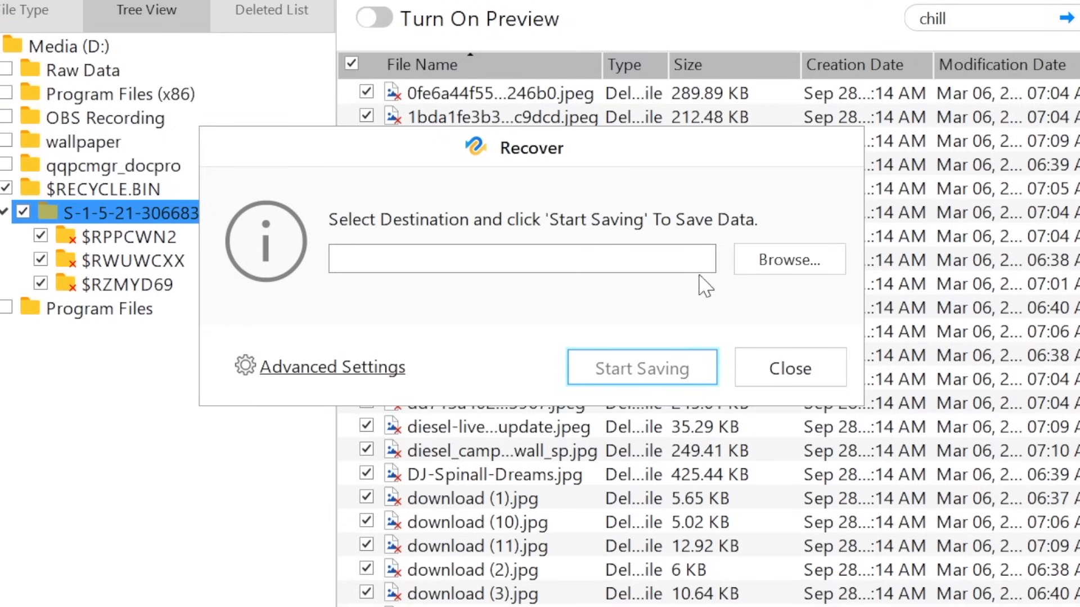
pyautogui.click(788, 258)
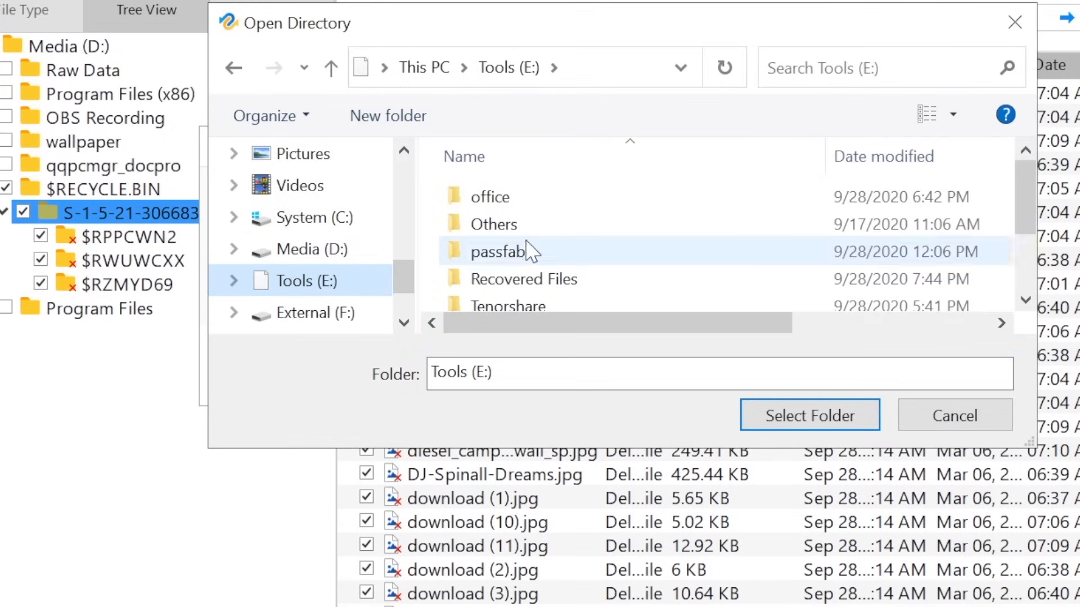
pyautogui.click(524, 189)
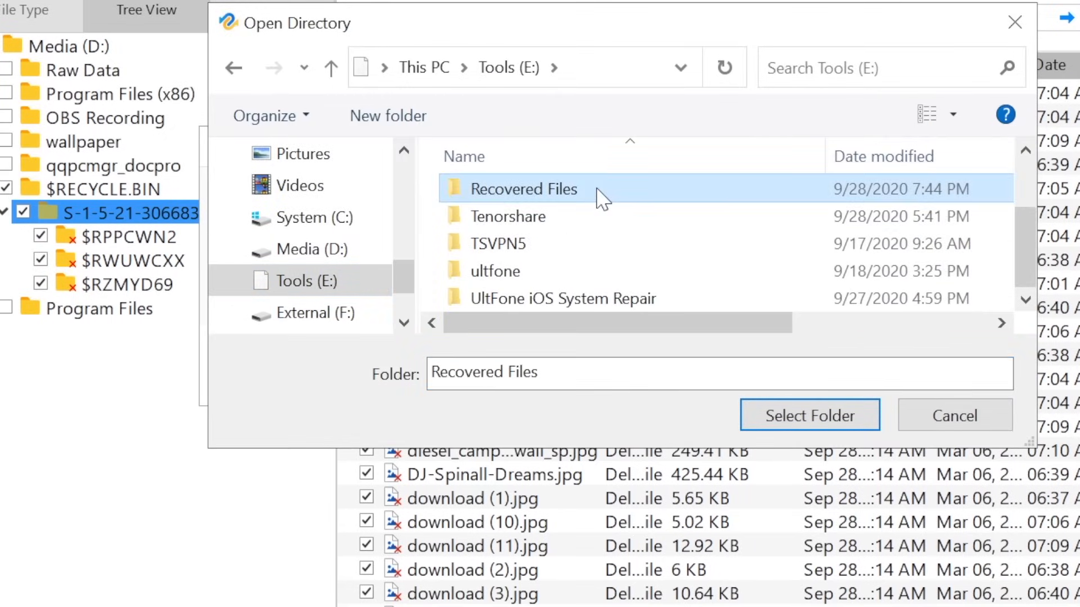
pyautogui.click(809, 414)
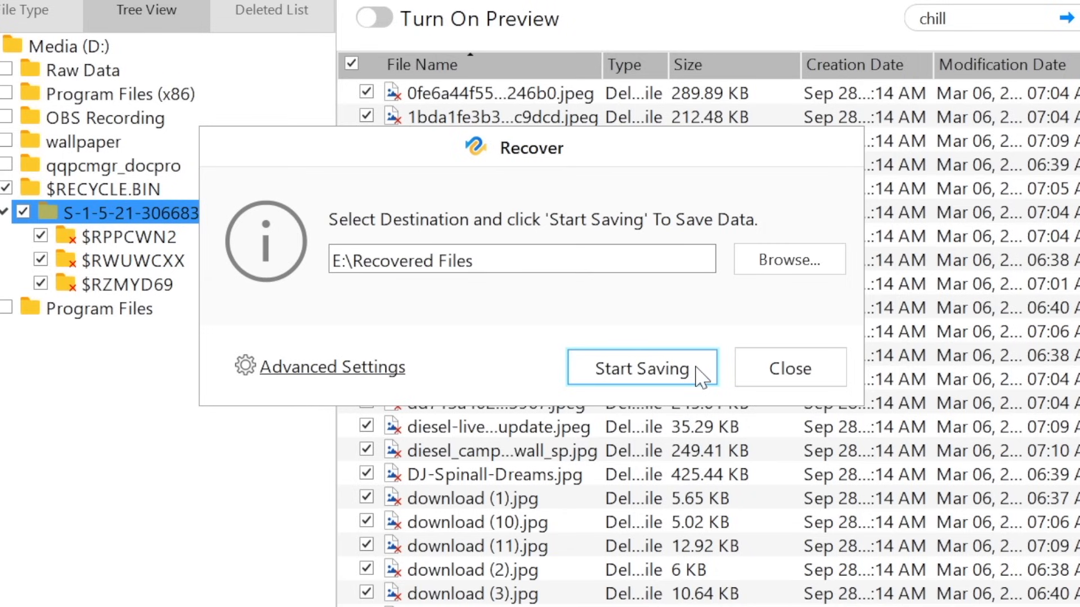
pyautogui.click(641, 367)
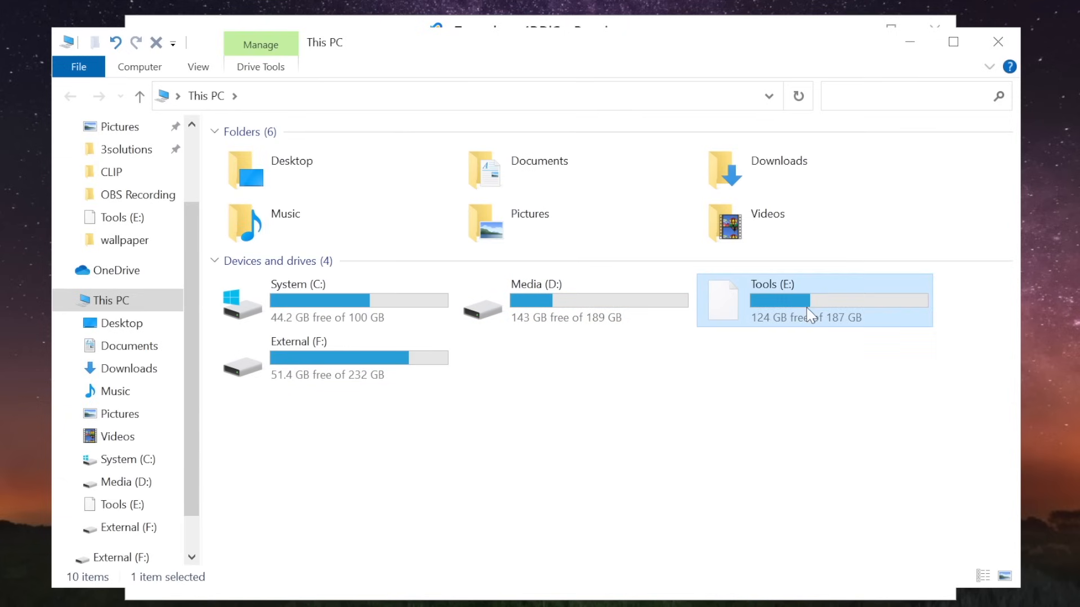
# - Open Tools (E:) and navigate into the recovered $RECYCLE.BIN folder
pyautogui.doubleClick(809, 300)
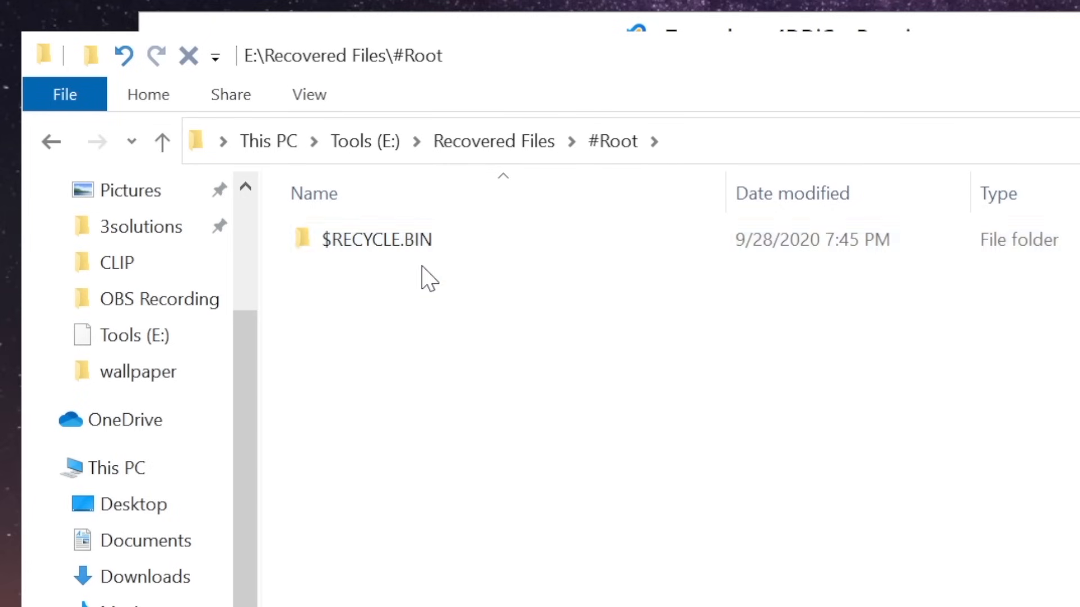
pyautogui.doubleClick(379, 239)
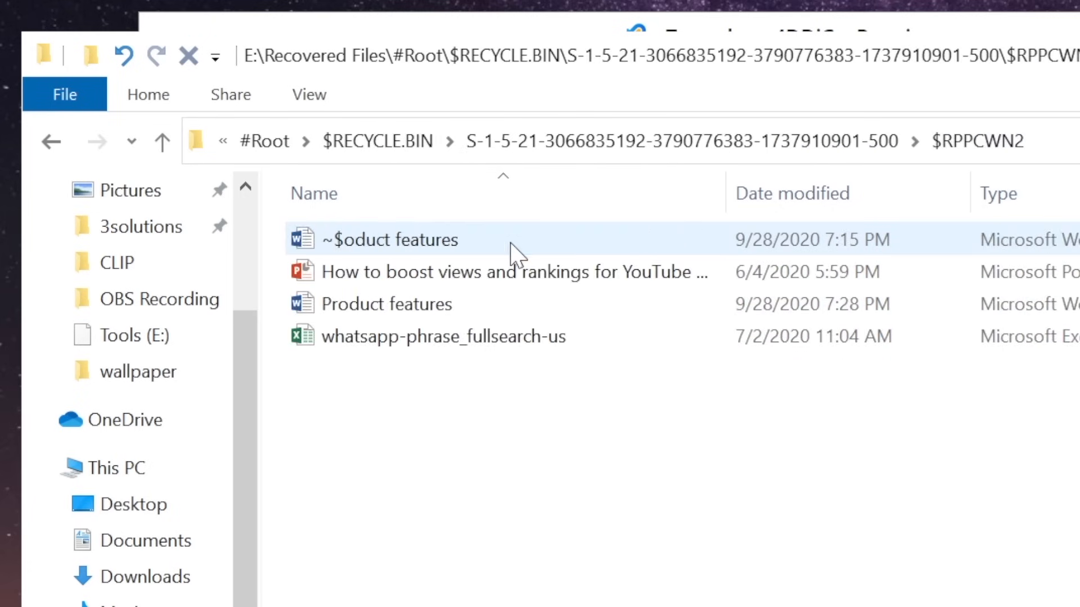